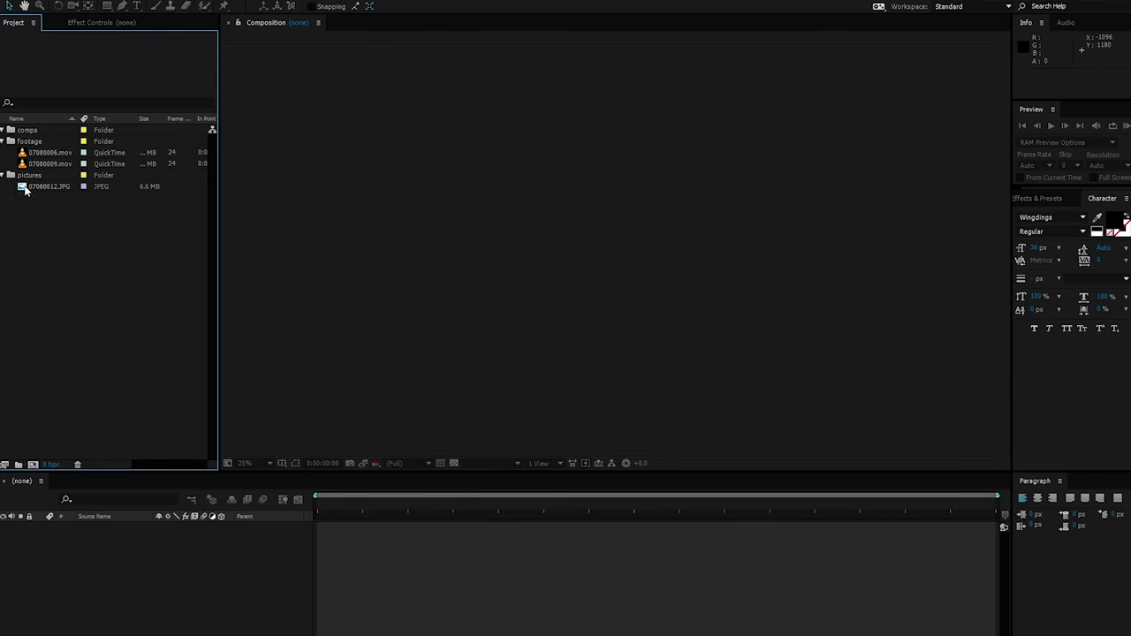
Open 07080012.JPG, the polaroid-covered door photo, in the Footage viewer.
double_click(48, 185)
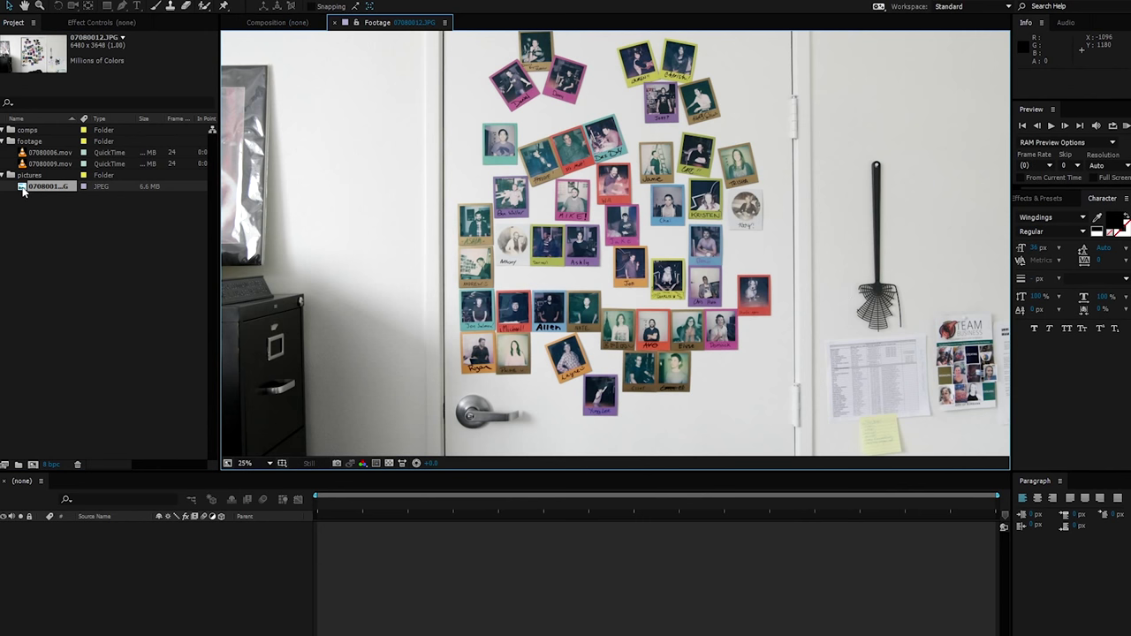